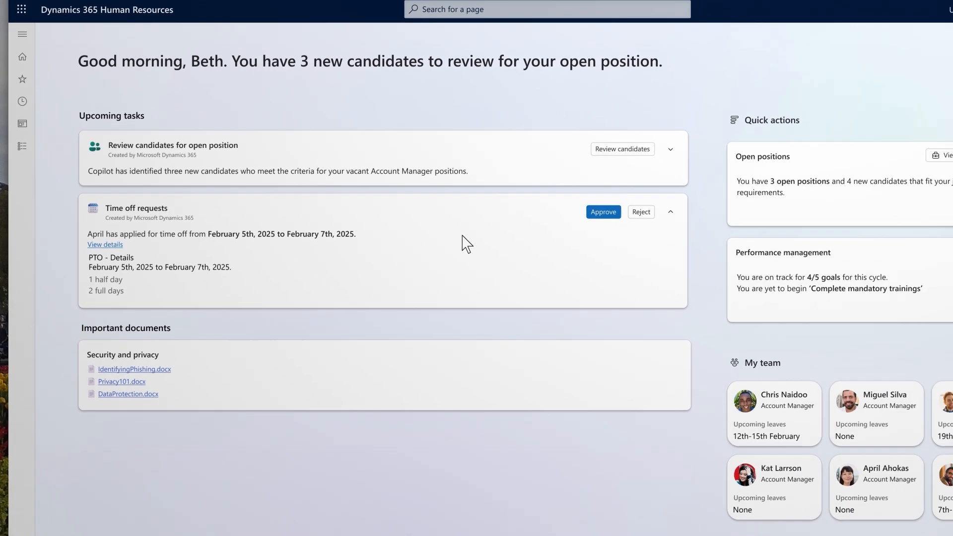
Review the new candidates for the open Account Manager position from the Upcoming tasks card
{"action": "left_click", "coordinate": [622, 149]}
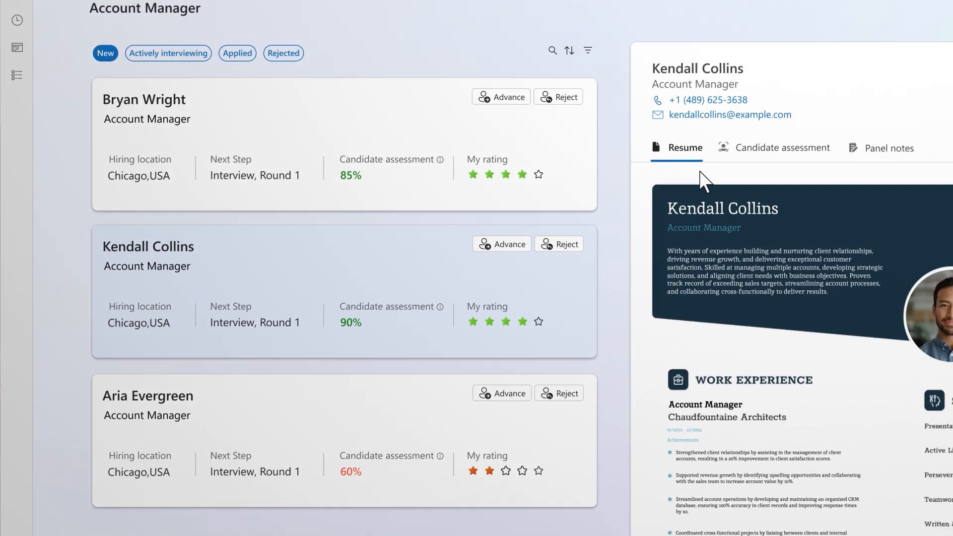
{"action": "left_click", "coordinate": [783, 148]}
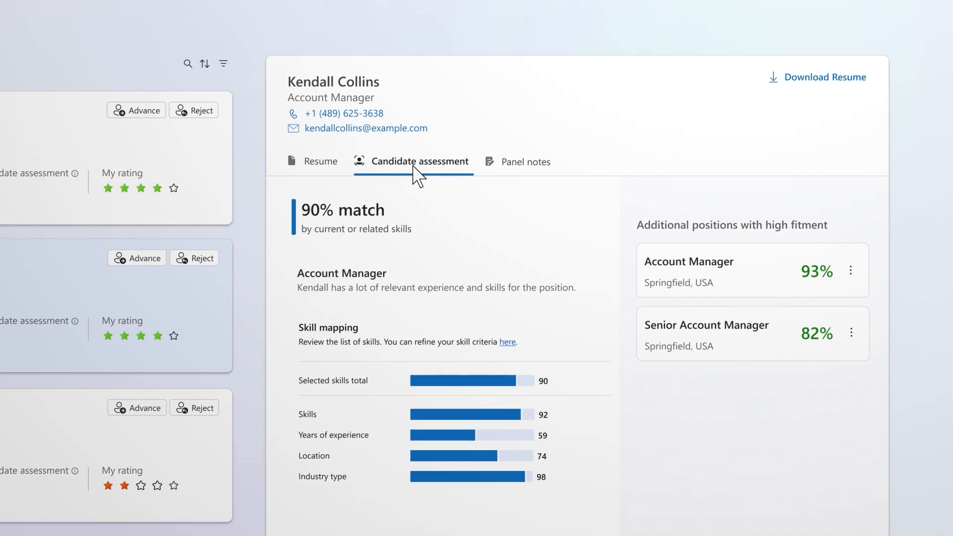
{"action": "scroll", "scroll_direction": "up", "scroll_amount": 3}
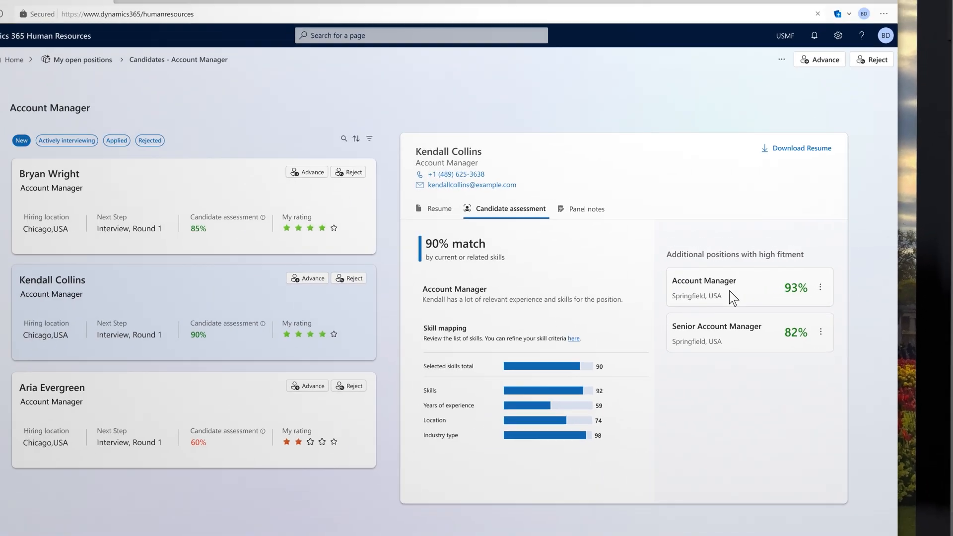
{"action": "left_click", "coordinate": [864, 30]}
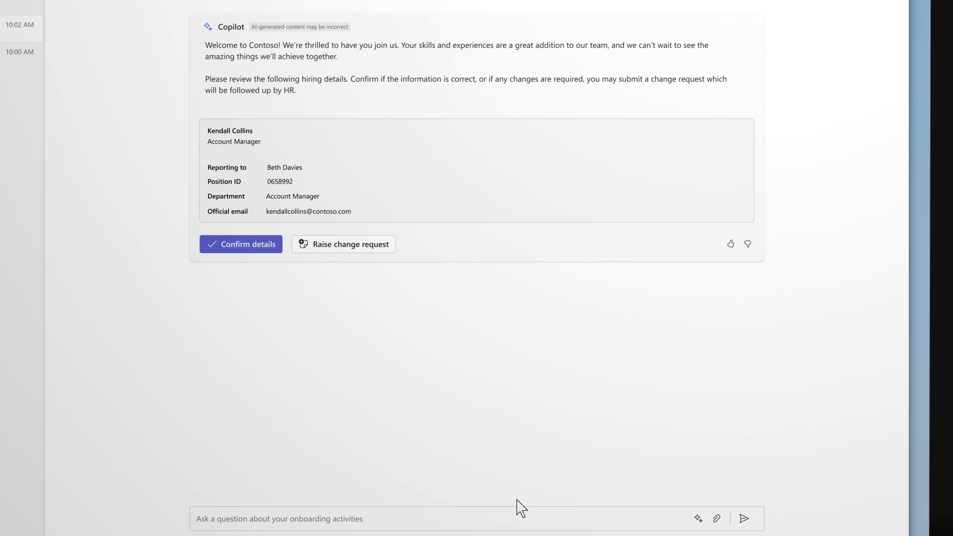
Confirm Kendall's hiring details in the Copilot chat so onboarding links are provided
{"action": "left_click", "coordinate": [241, 244]}
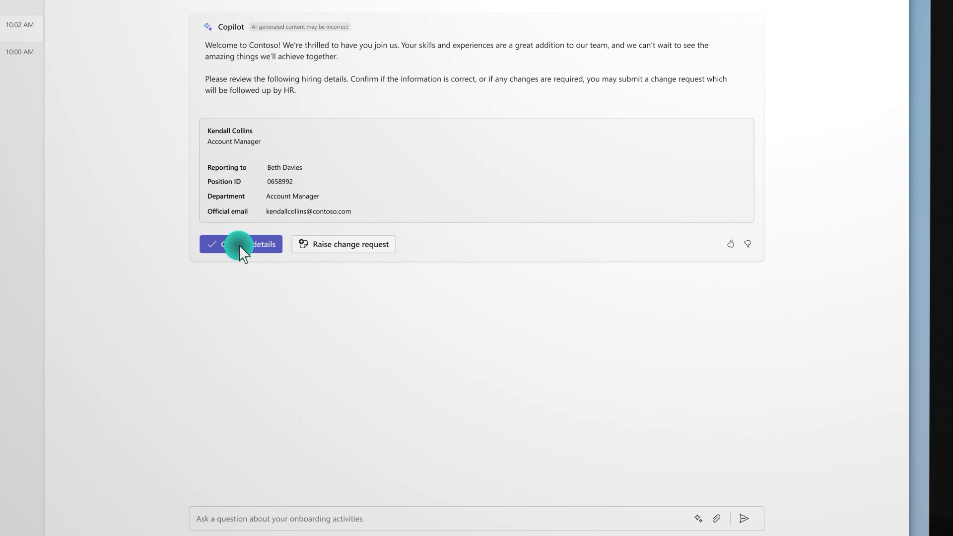
{"action": "left_click", "coordinate": [241, 244]}
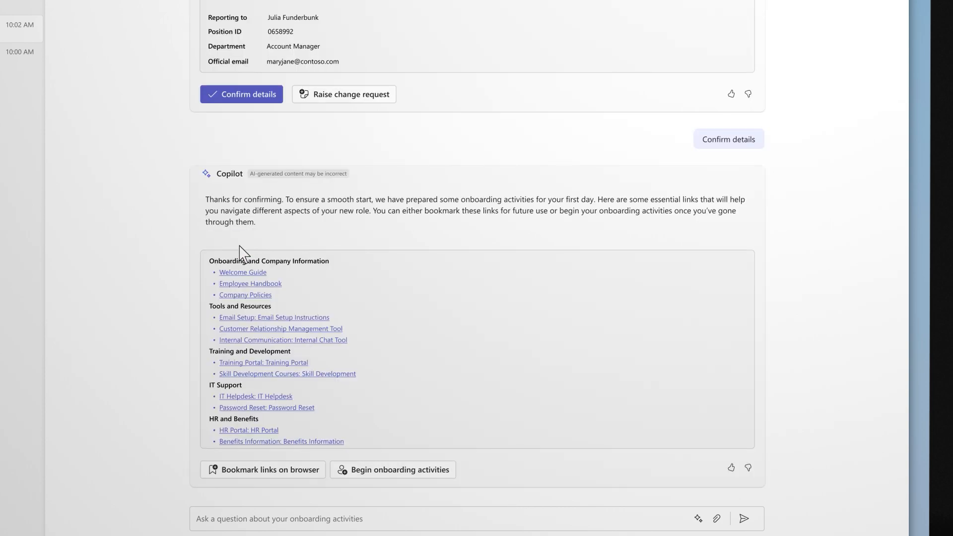
{"action": "mouse_move", "coordinate": [219, 452]}
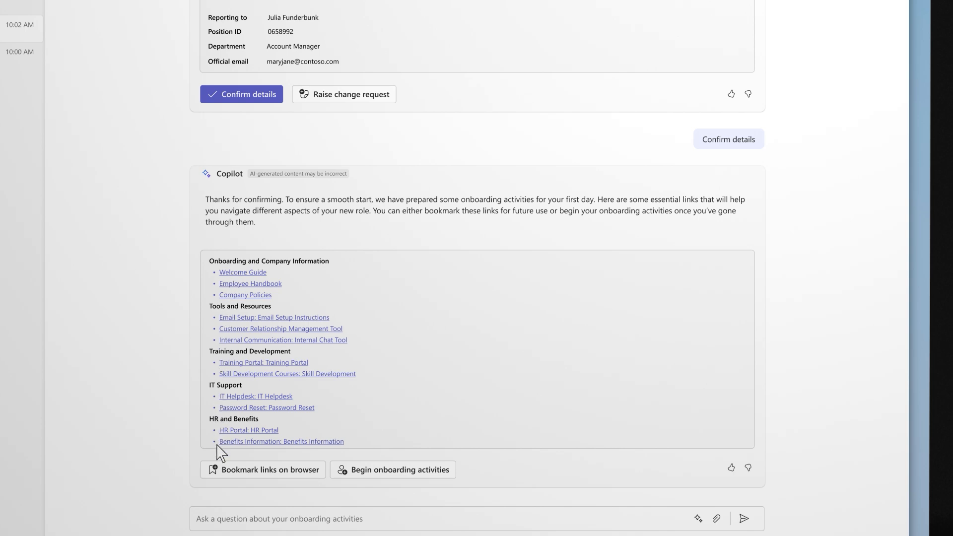
{"action": "mouse_move", "coordinate": [226, 455]}
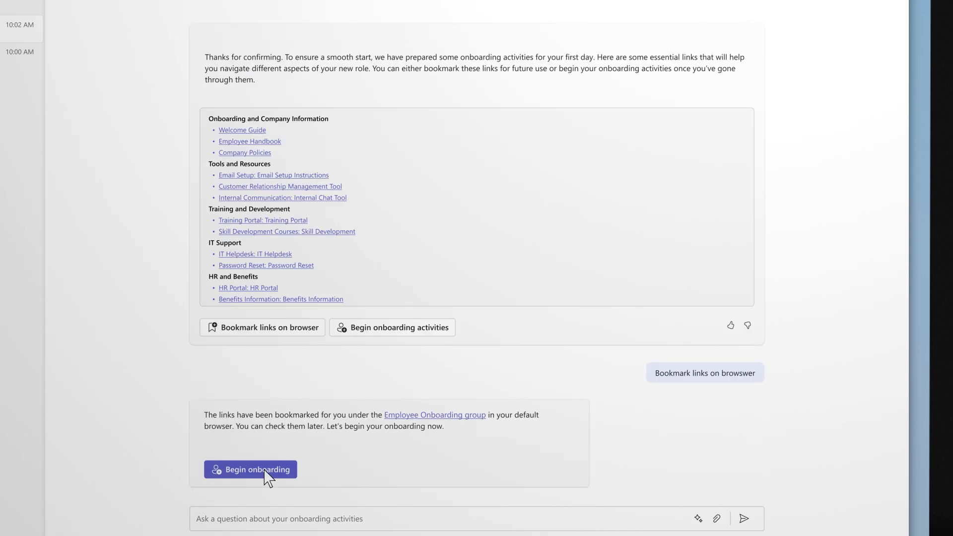
Begin onboarding and confirm the pre-filled name and the home and emergency contact addresses
{"action": "left_click", "coordinate": [250, 469]}
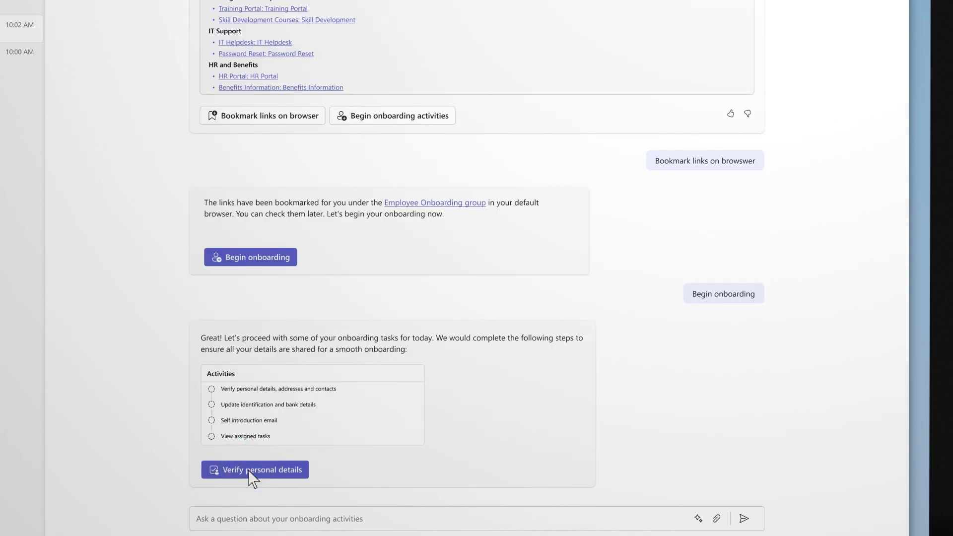
{"action": "left_click", "coordinate": [254, 469]}
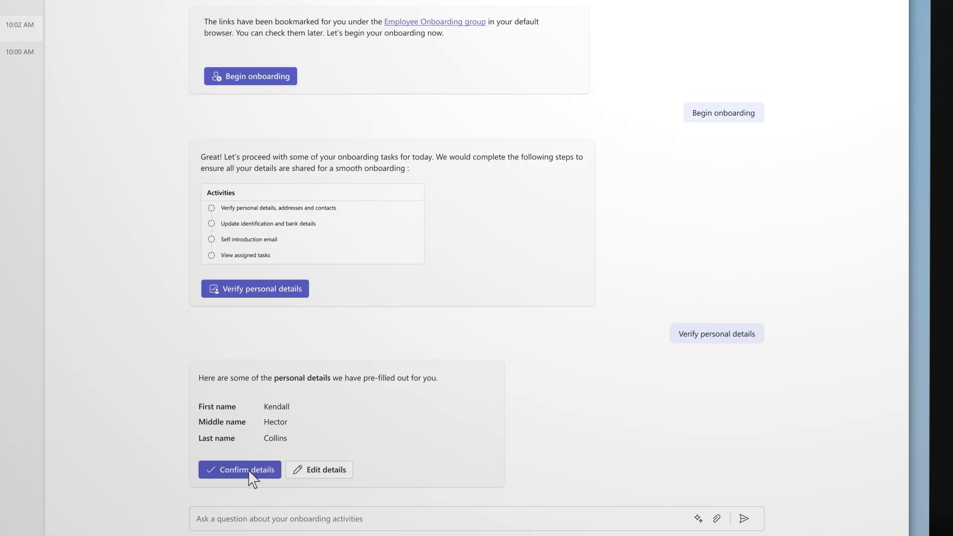
{"action": "left_click", "coordinate": [240, 470]}
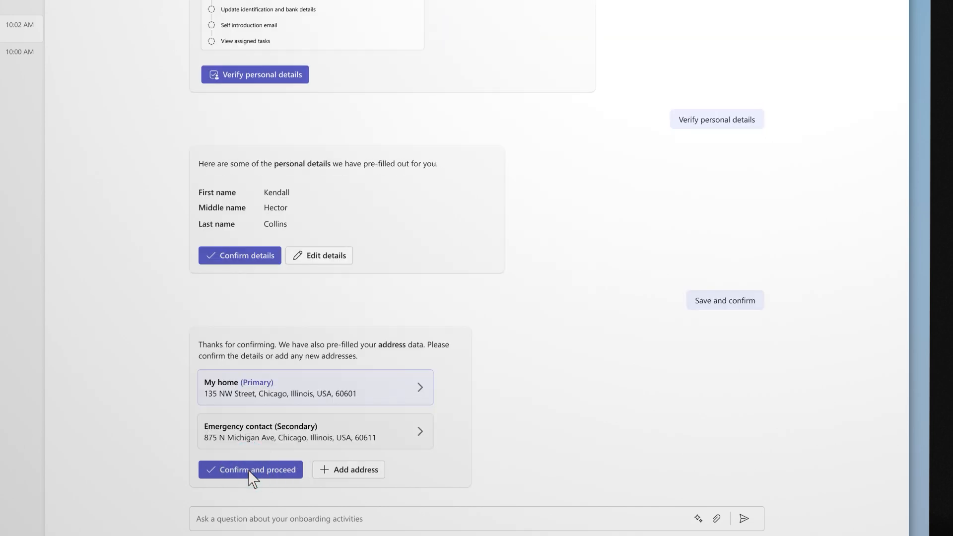
{"action": "left_click", "coordinate": [250, 469]}
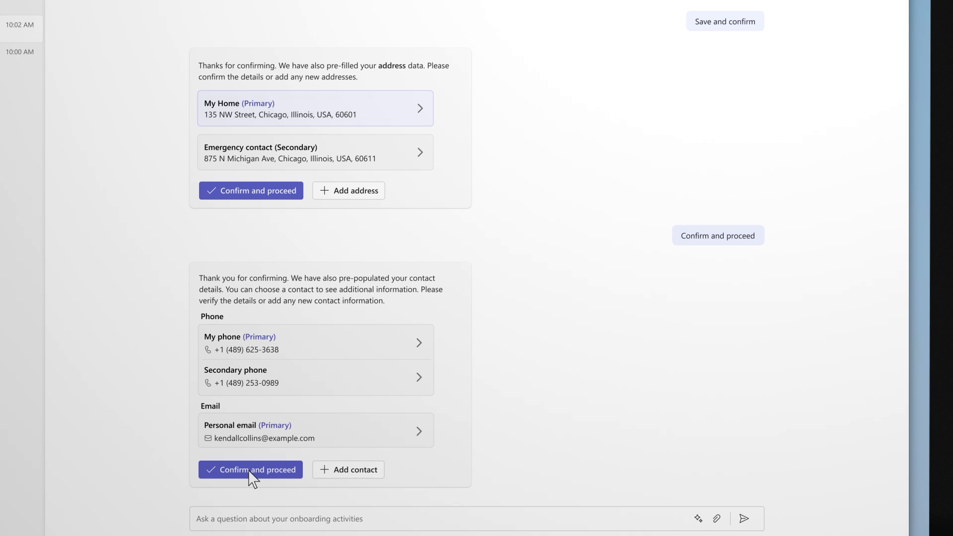
Confirm phone and email contacts and save the passport as primary identification
{"action": "left_click", "coordinate": [252, 469]}
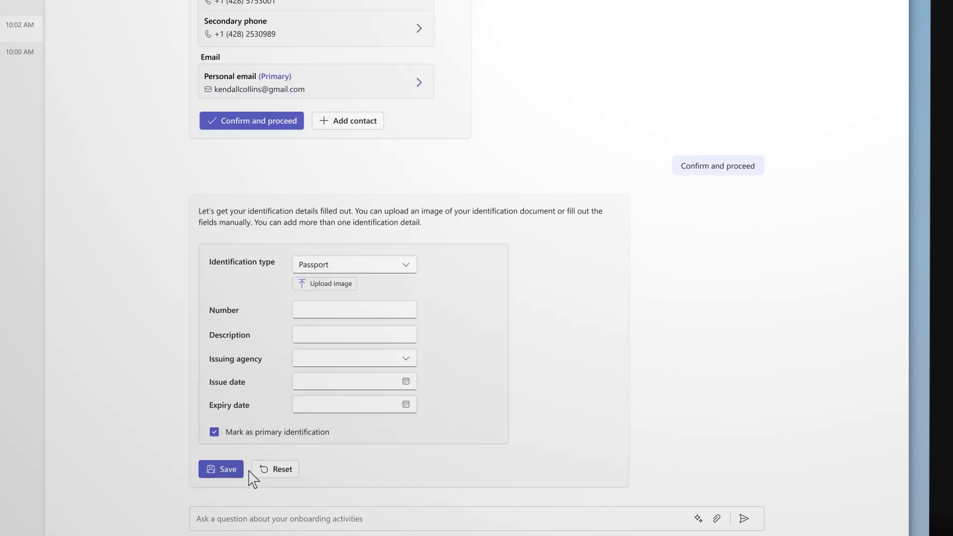
{"action": "mouse_move", "coordinate": [311, 304]}
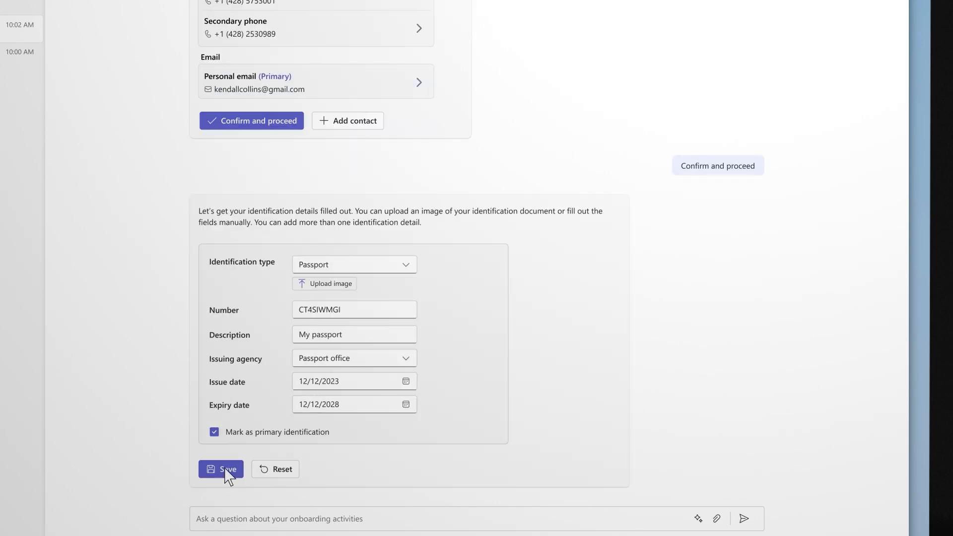
{"action": "left_click", "coordinate": [220, 468]}
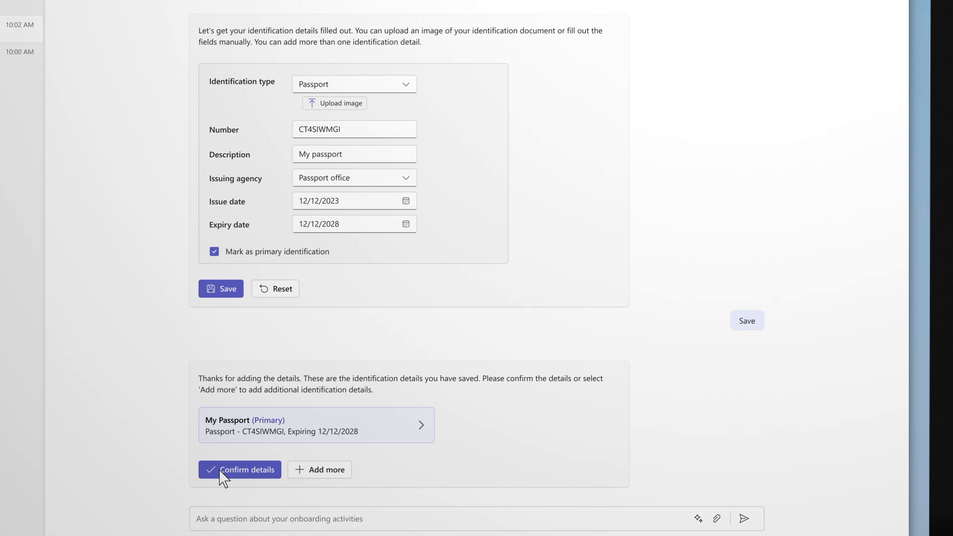
{"action": "left_click", "coordinate": [246, 469]}
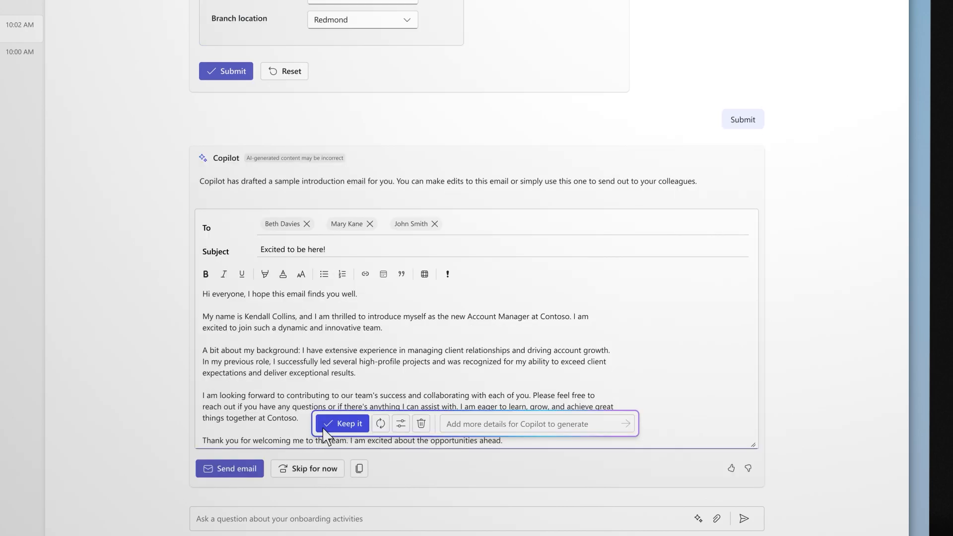
{"action": "mouse_move", "coordinate": [346, 429]}
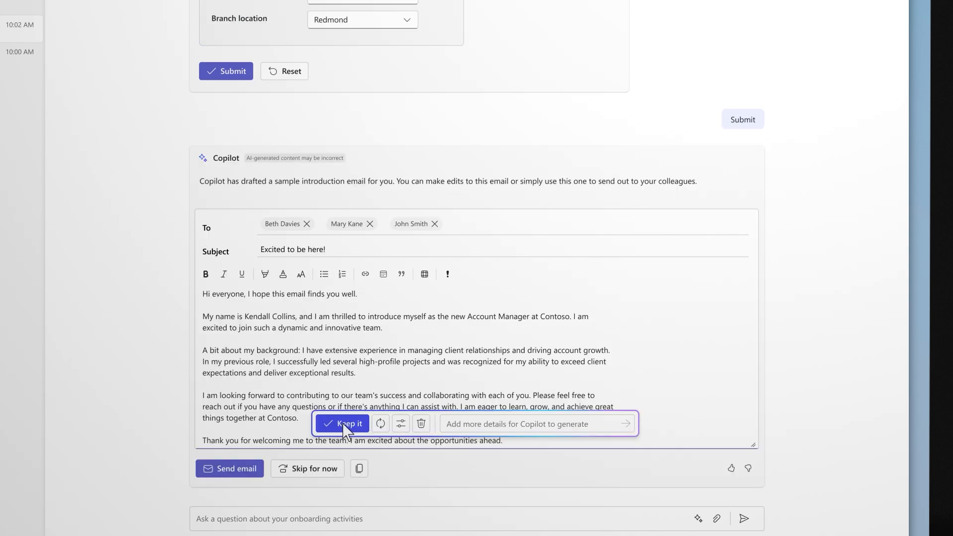
Keep Copilot's drafted introduction email to colleagues
{"action": "left_click", "coordinate": [342, 424]}
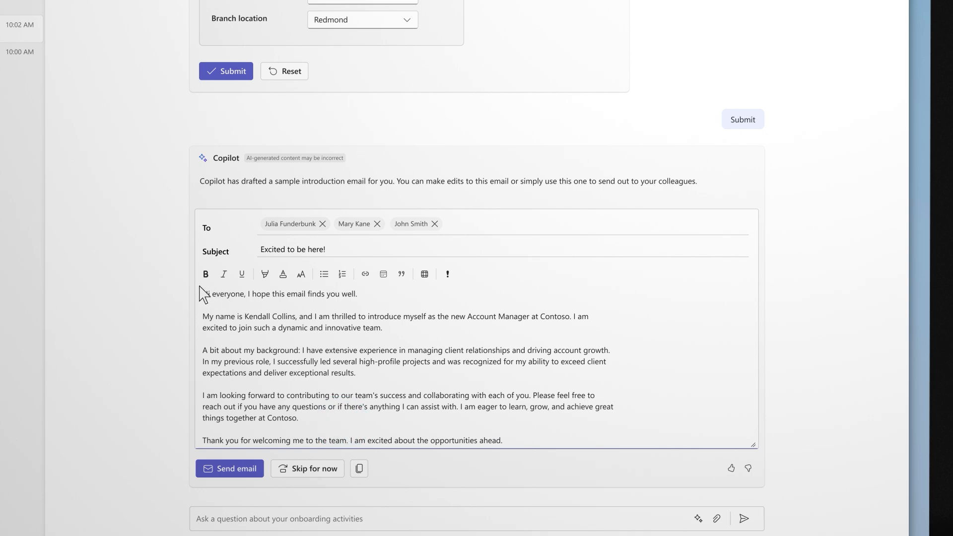
{"action": "mouse_move", "coordinate": [201, 399]}
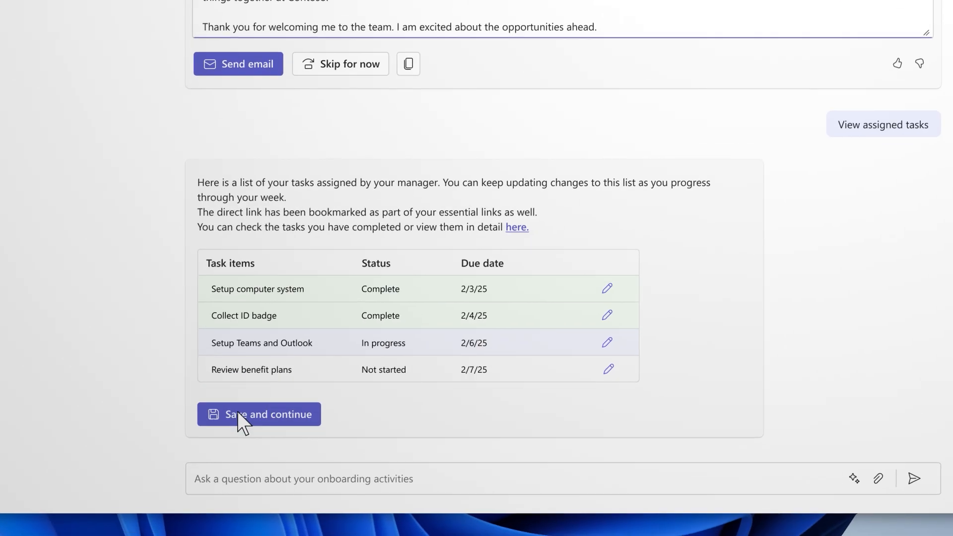
Change the Setup Teams and Outlook assigned task's status to Complete
{"action": "scroll", "scroll_direction": "up", "scroll_amount": 3}
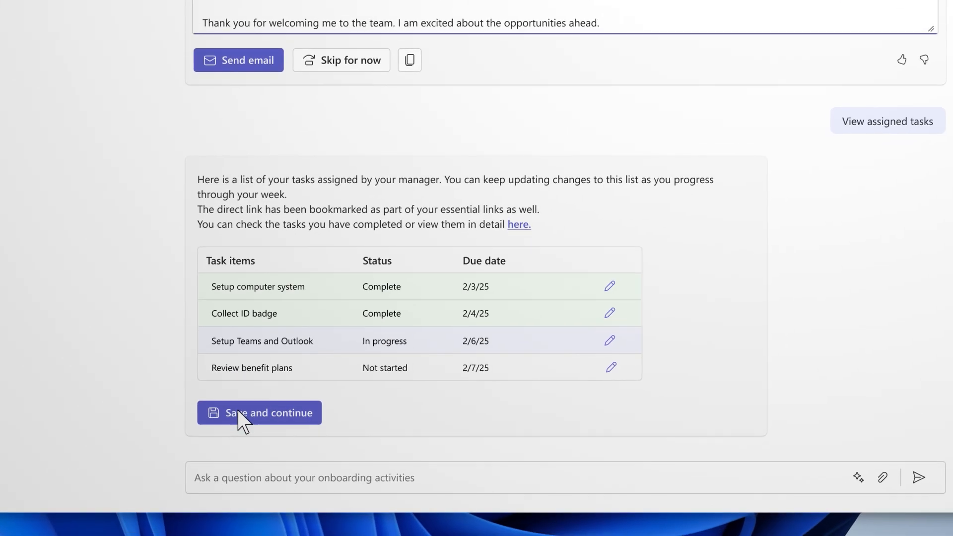
{"action": "mouse_move", "coordinate": [612, 341]}
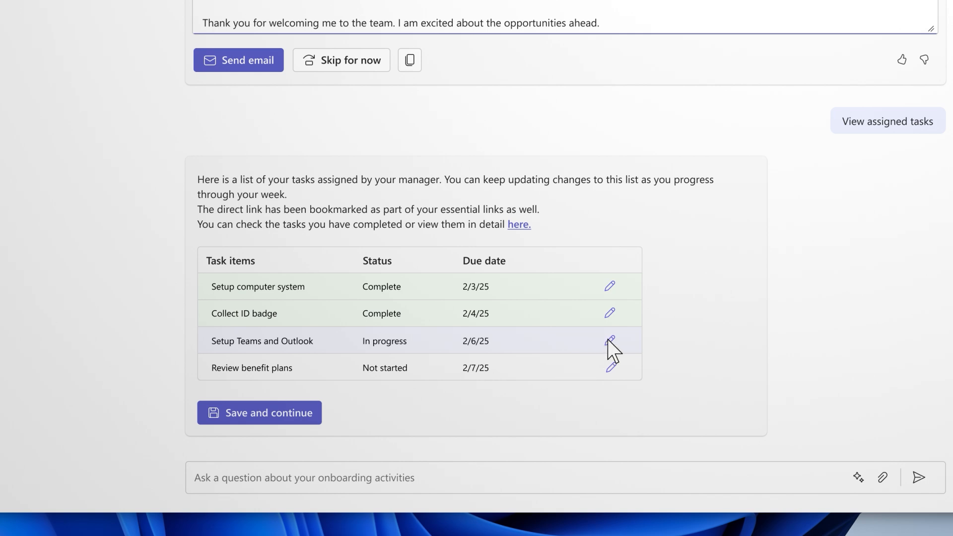
{"action": "left_click", "coordinate": [610, 341]}
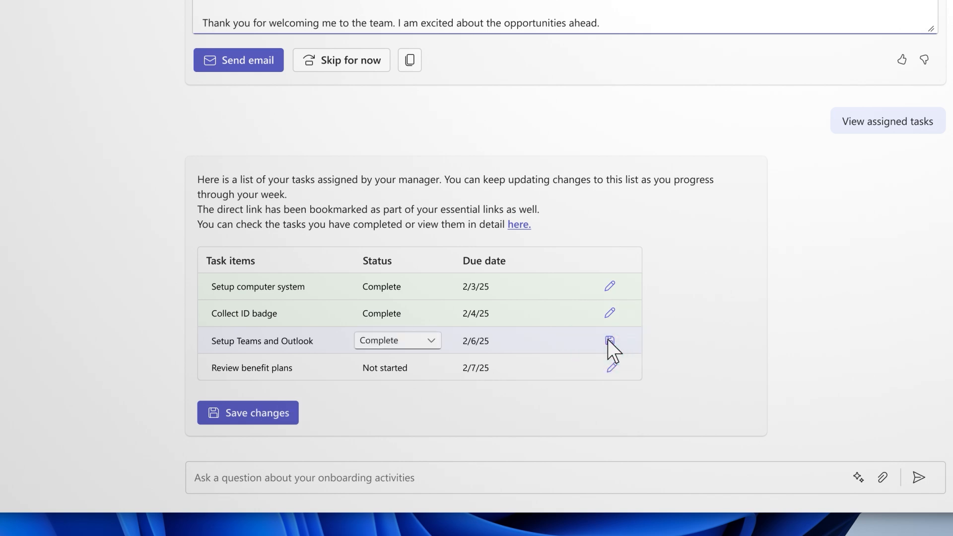